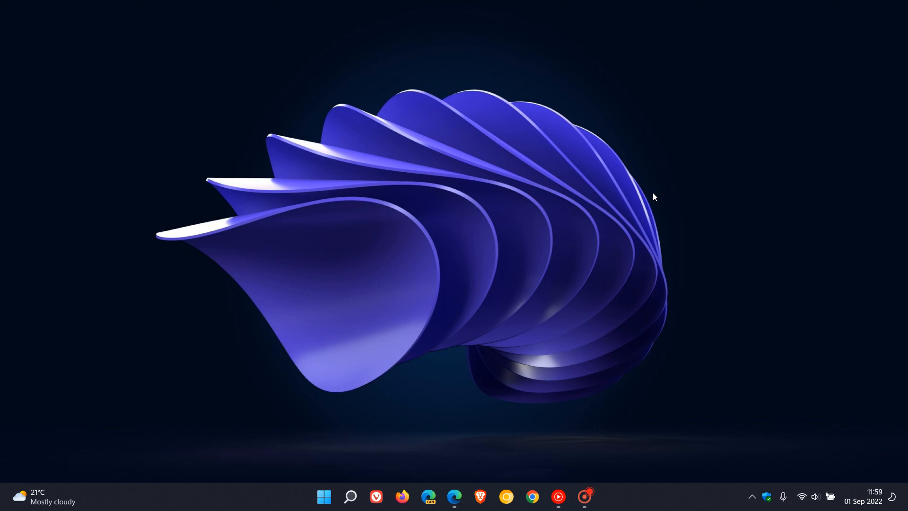
{"action": "mouse_move", "coordinate": [650, 175]}
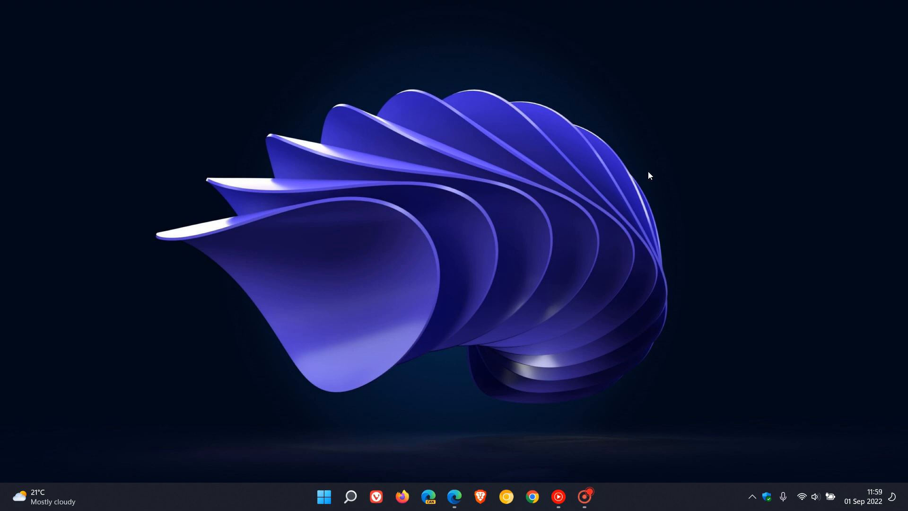
{"action": "mouse_move", "coordinate": [585, 246]}
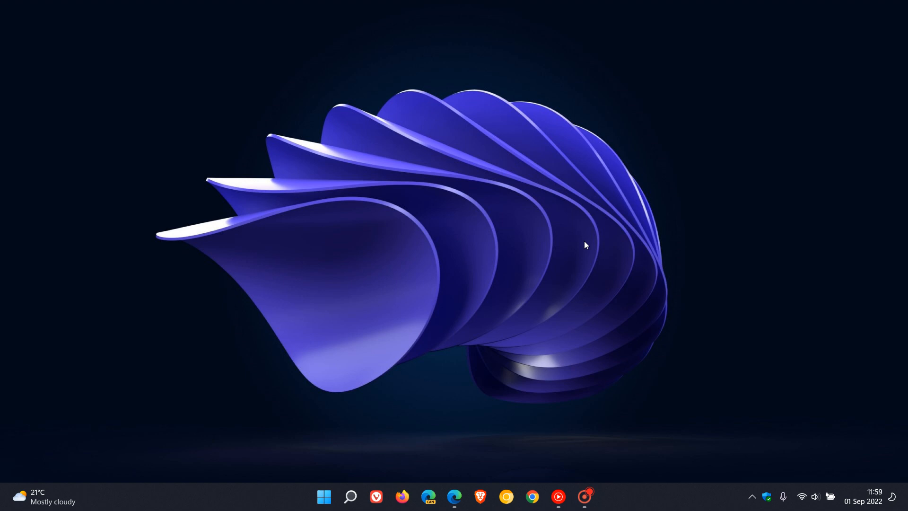
Bring Edge forward and skim the intro, highlighting the U.S./Japan Insider channels phrase and version 2207.40000.8.0.
{"action": "left_click", "coordinate": [454, 495]}
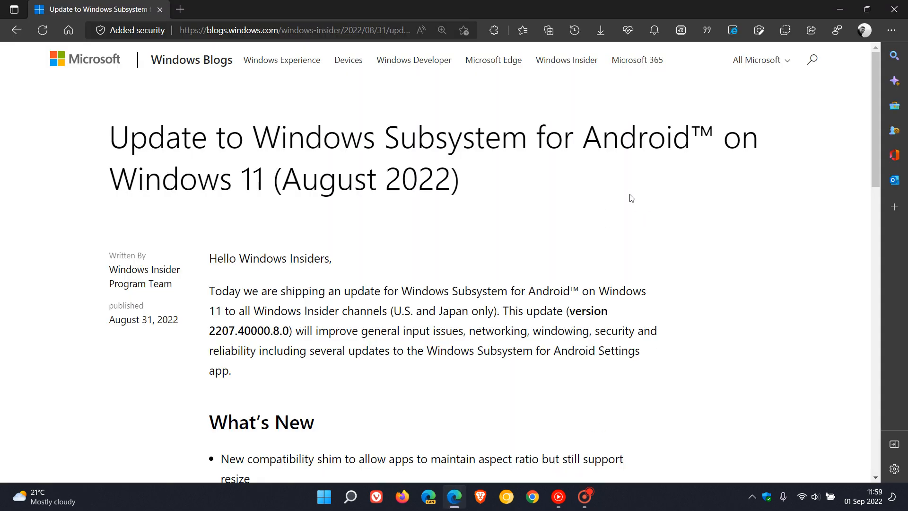
{"action": "mouse_move", "coordinate": [493, 212]}
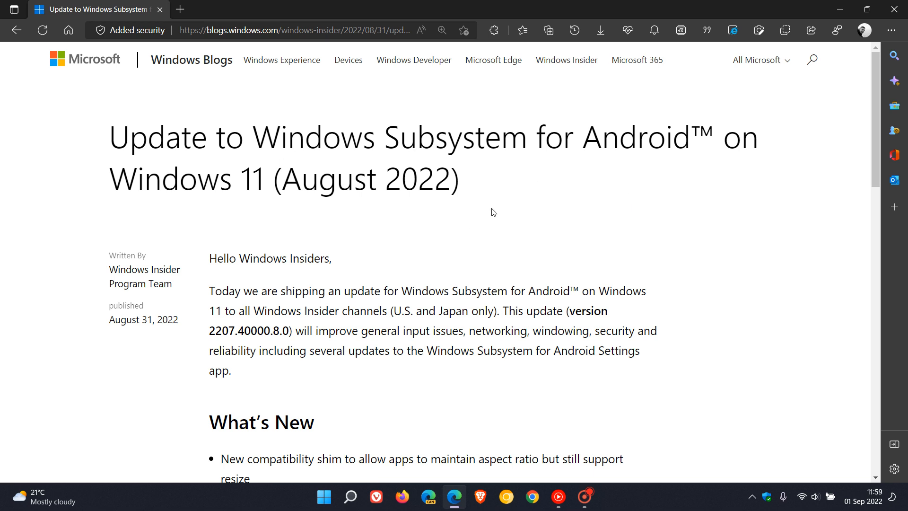
{"action": "mouse_move", "coordinate": [613, 194]}
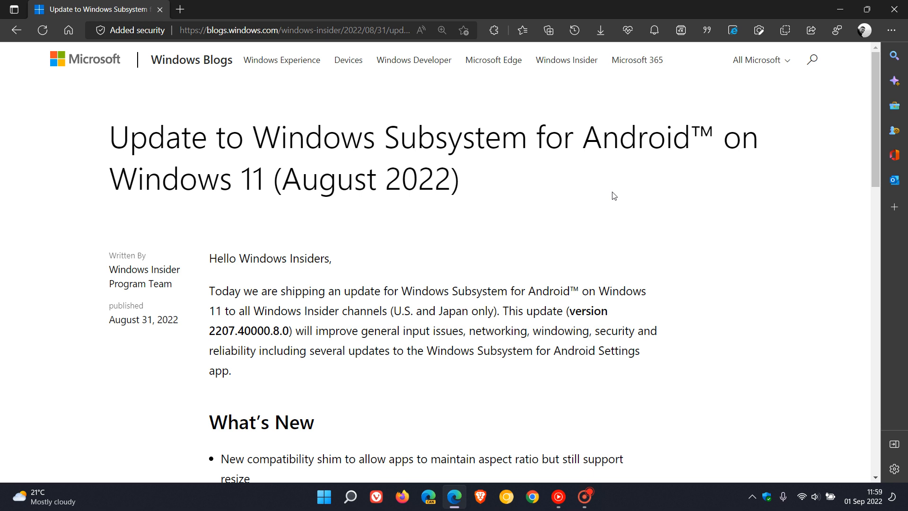
{"action": "mouse_move", "coordinate": [318, 308]}
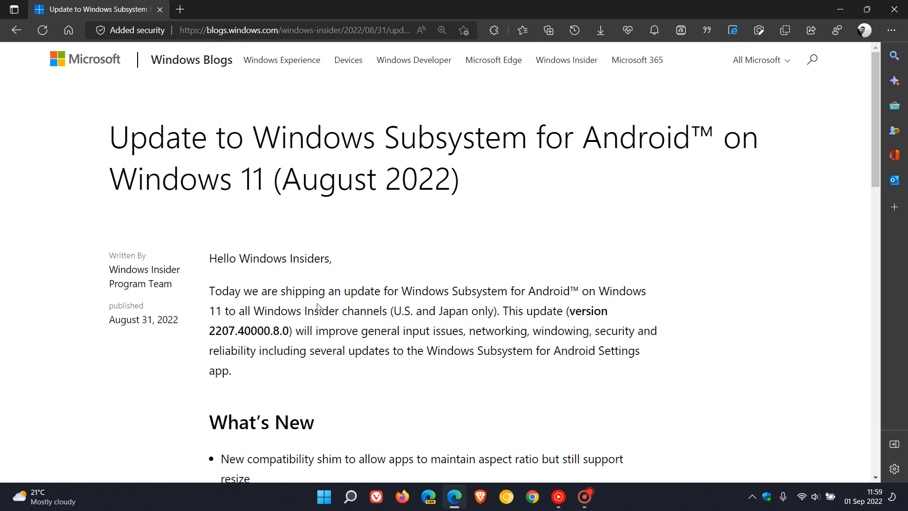
{"action": "mouse_move", "coordinate": [159, 339]}
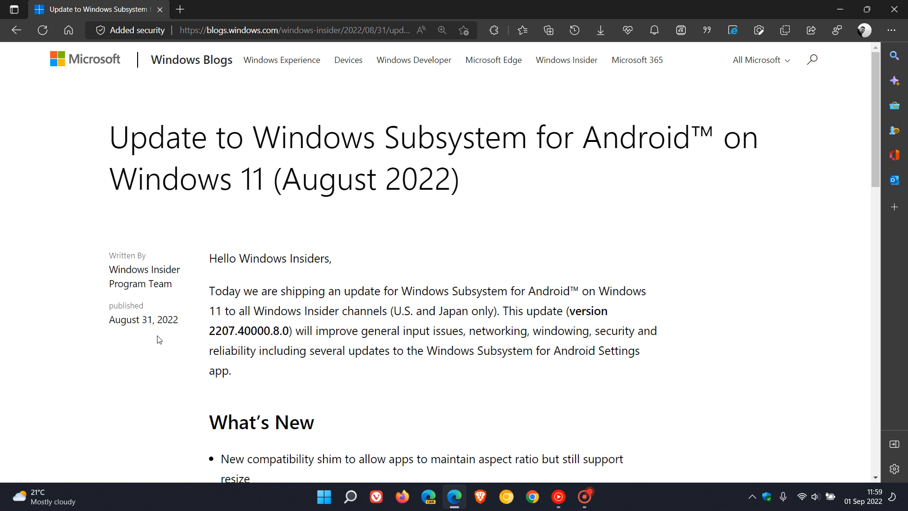
{"action": "mouse_move", "coordinate": [104, 312]}
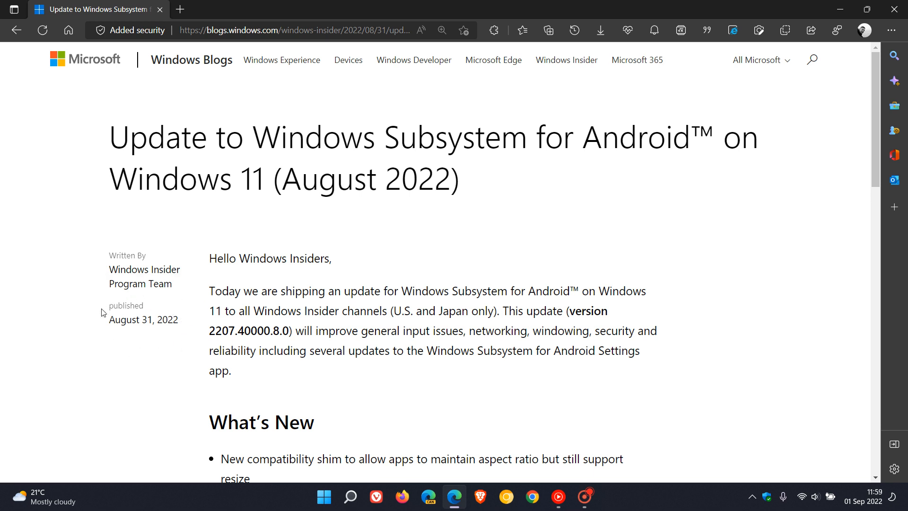
{"action": "mouse_move", "coordinate": [188, 341]}
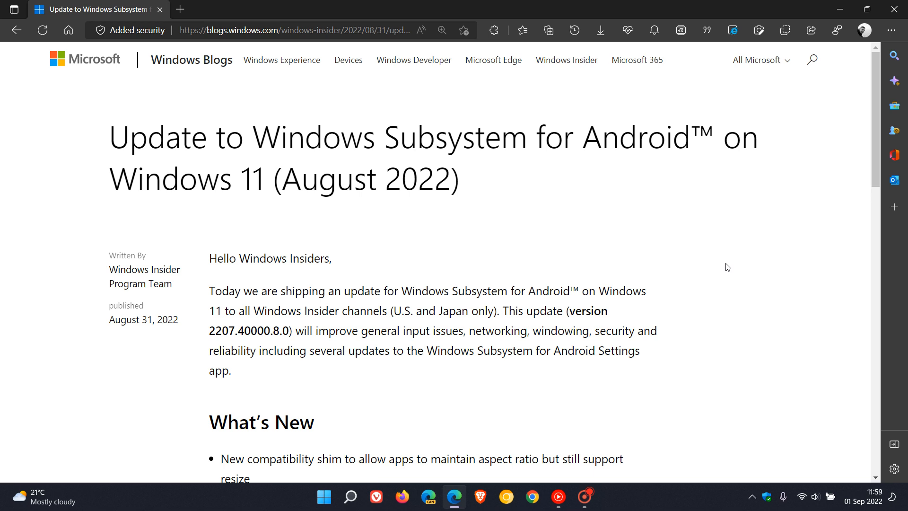
{"action": "mouse_move", "coordinate": [595, 301]}
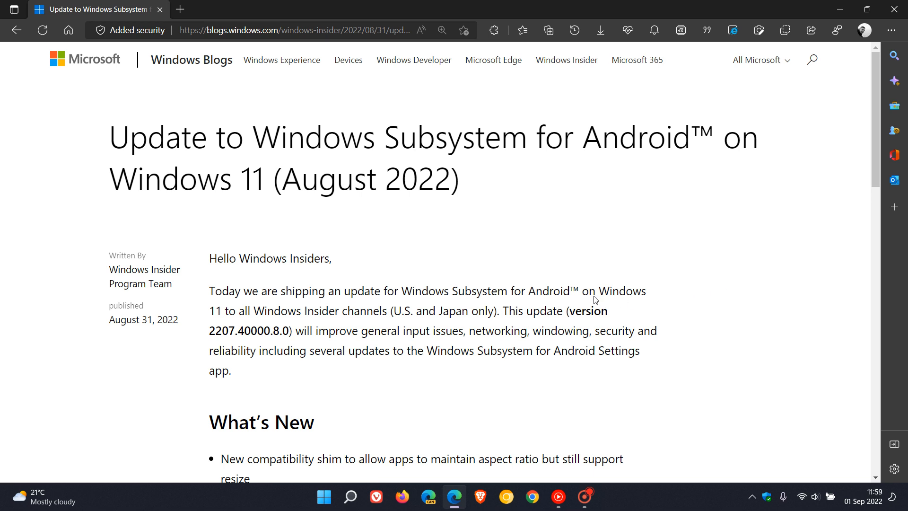
{"action": "left_click_drag", "start_coordinate": [598, 290], "coordinate": [504, 311]}
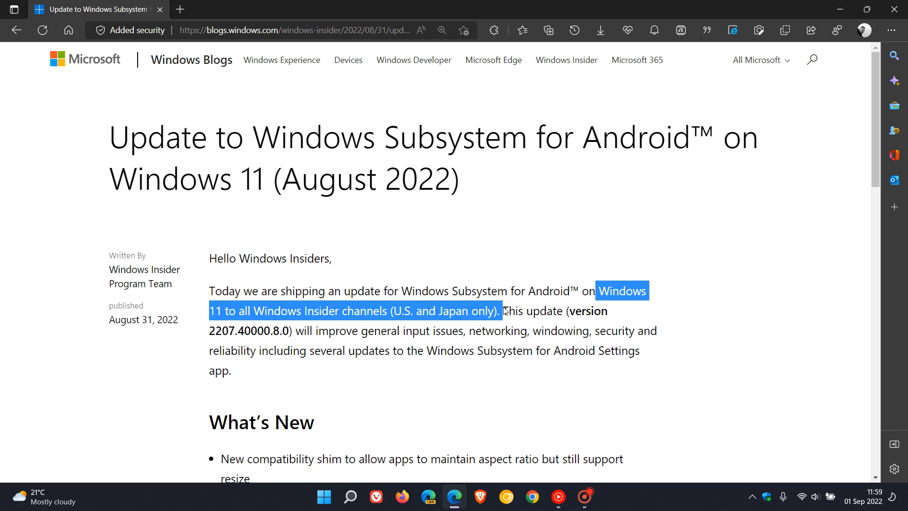
{"action": "left_click", "coordinate": [573, 315]}
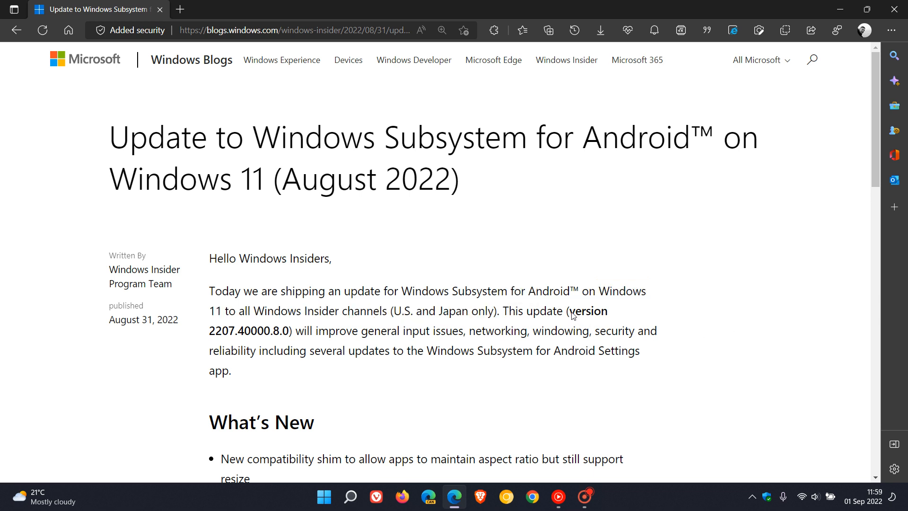
{"action": "left_click_drag", "start_coordinate": [569, 310], "coordinate": [300, 331]}
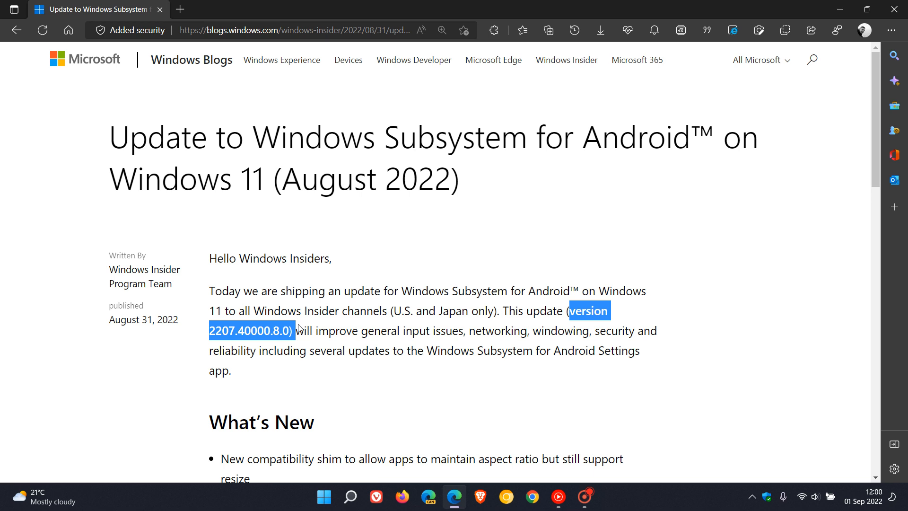
{"action": "left_click", "coordinate": [503, 432]}
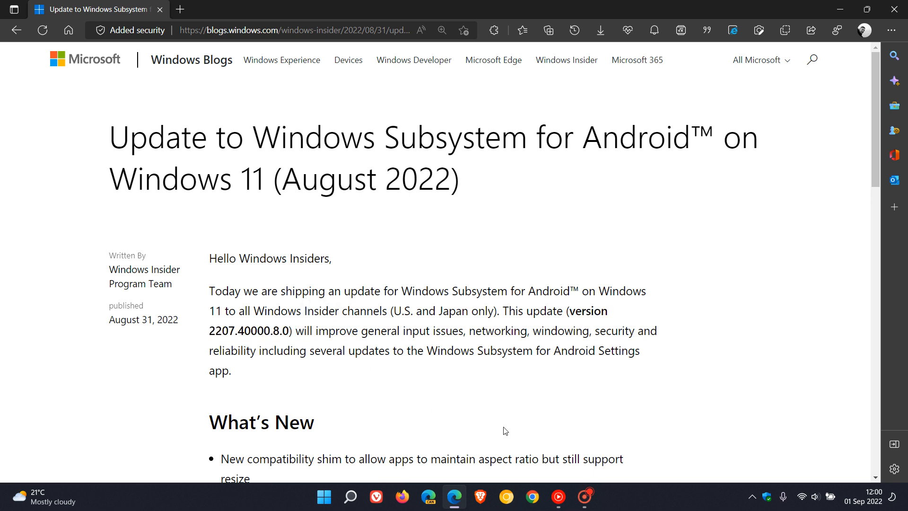
Scroll through What's New from aspect-ratio shims to Amazon Appstore 60.09 and the Android security update.
{"action": "scroll", "scroll_direction": "down", "scroll_amount": 3}
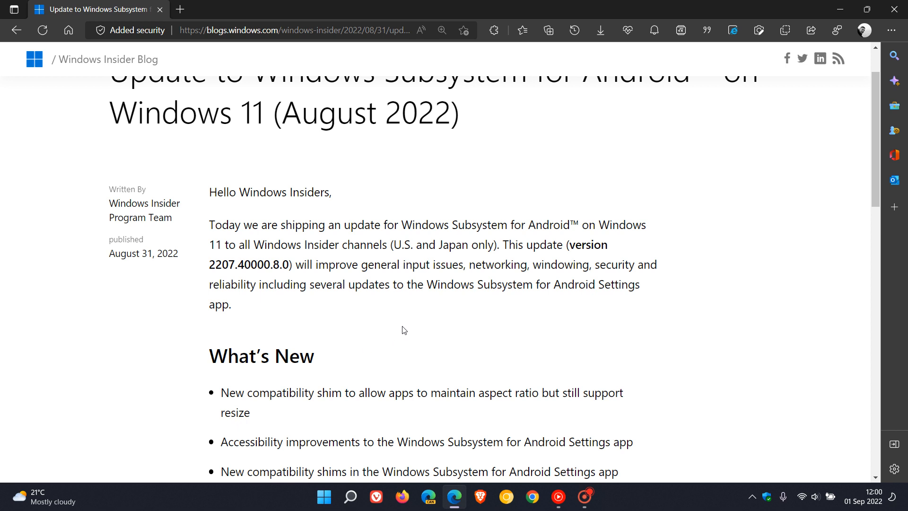
{"action": "mouse_move", "coordinate": [514, 278]}
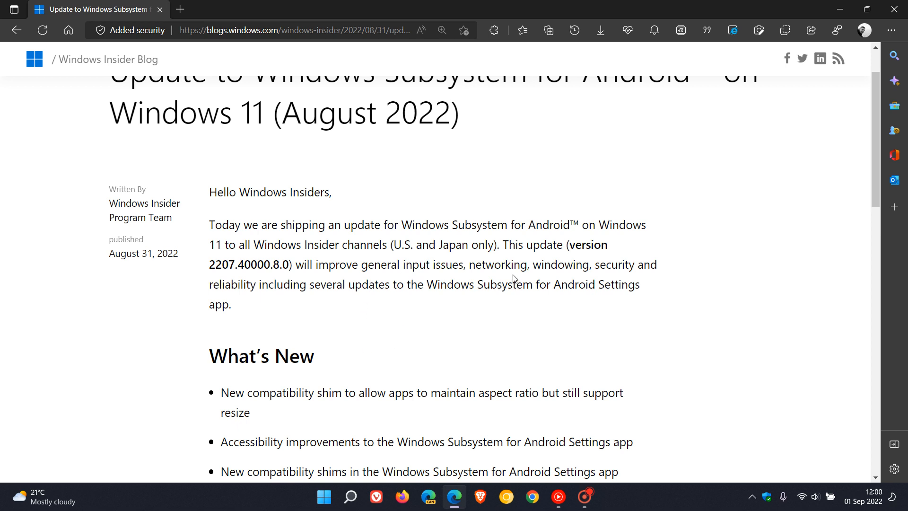
{"action": "mouse_move", "coordinate": [686, 283]}
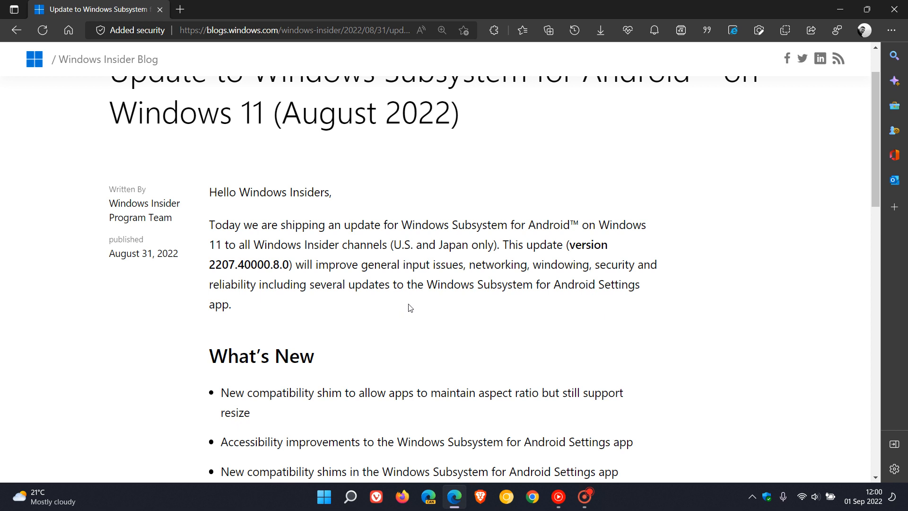
{"action": "mouse_move", "coordinate": [632, 301]}
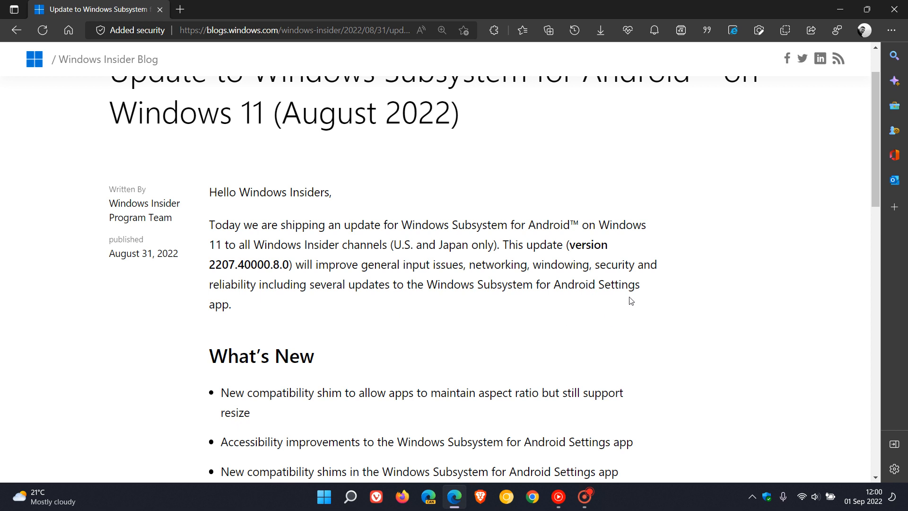
{"action": "scroll", "scroll_direction": "down", "scroll_amount": 3}
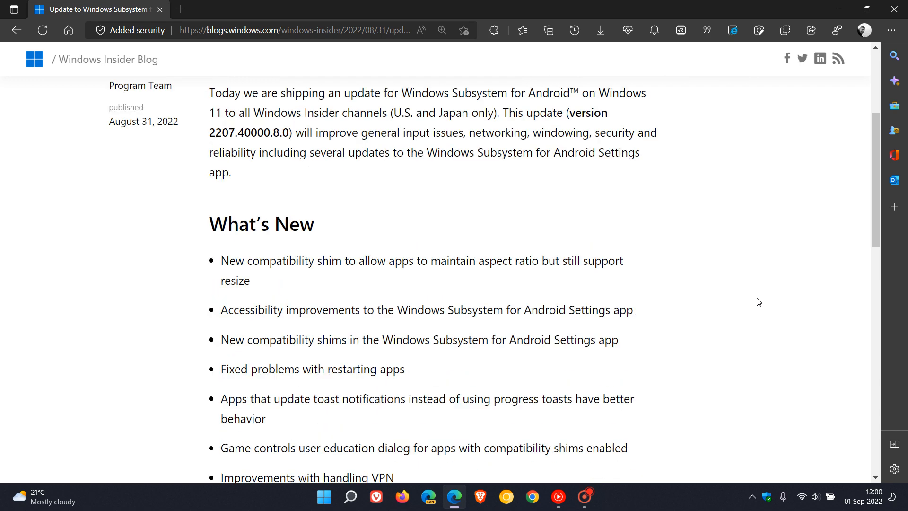
{"action": "scroll", "scroll_direction": "down", "scroll_amount": 3}
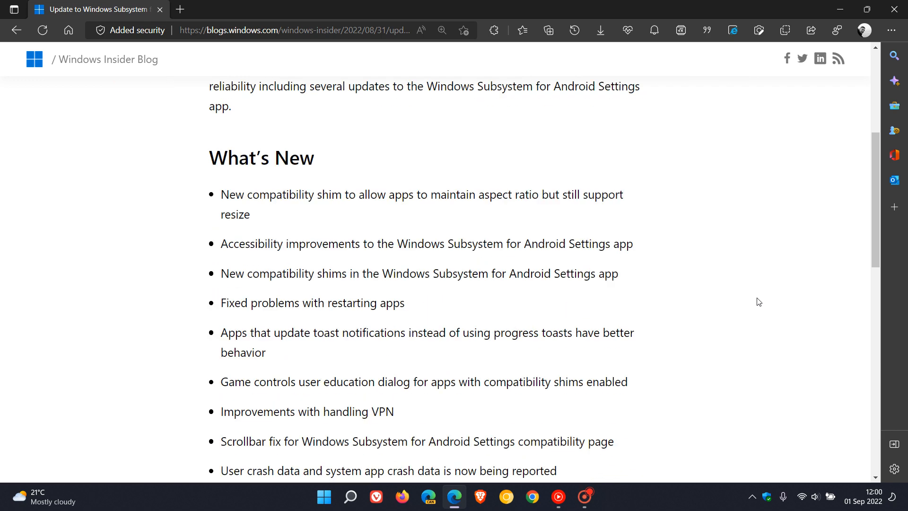
{"action": "mouse_move", "coordinate": [753, 303]}
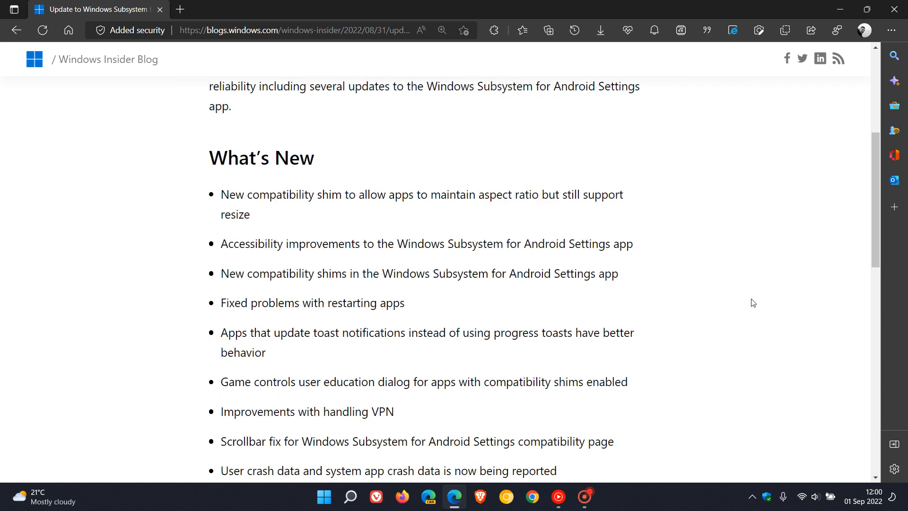
{"action": "mouse_move", "coordinate": [663, 240]}
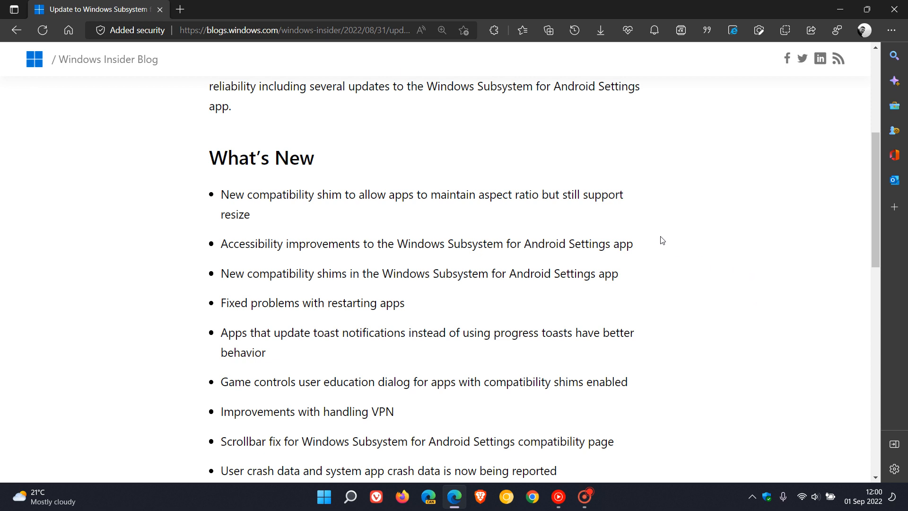
{"action": "mouse_move", "coordinate": [672, 196]}
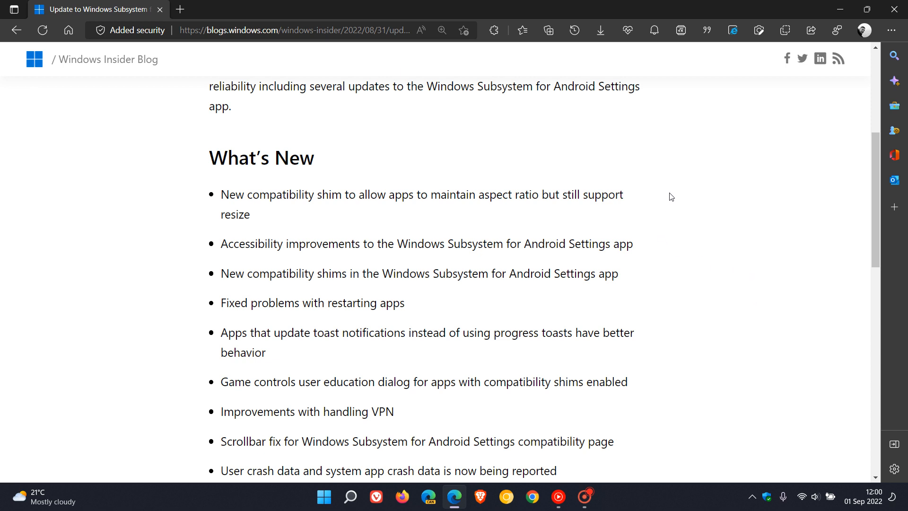
{"action": "mouse_move", "coordinate": [676, 236]}
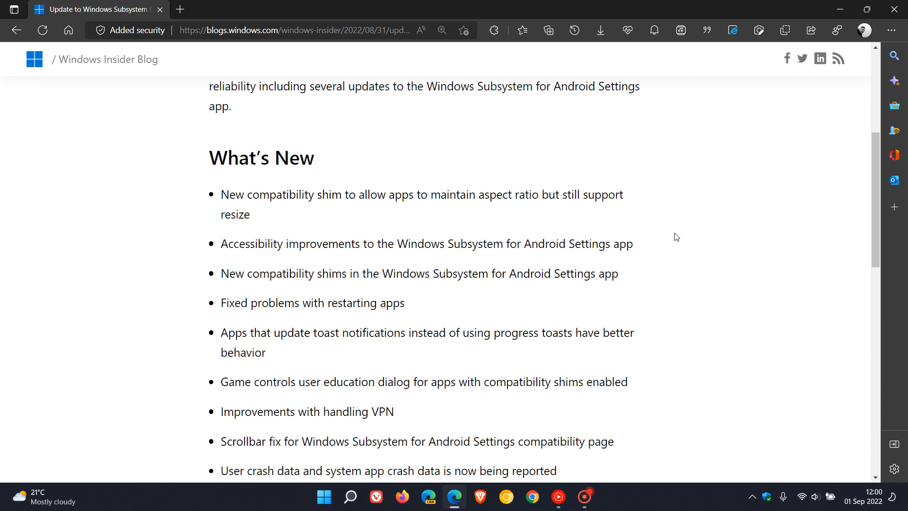
{"action": "mouse_move", "coordinate": [661, 252]}
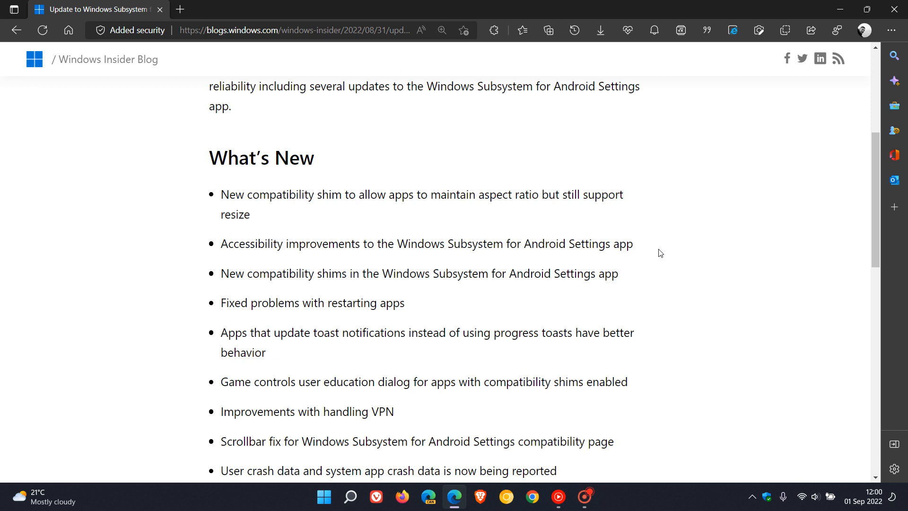
{"action": "mouse_move", "coordinate": [670, 274]}
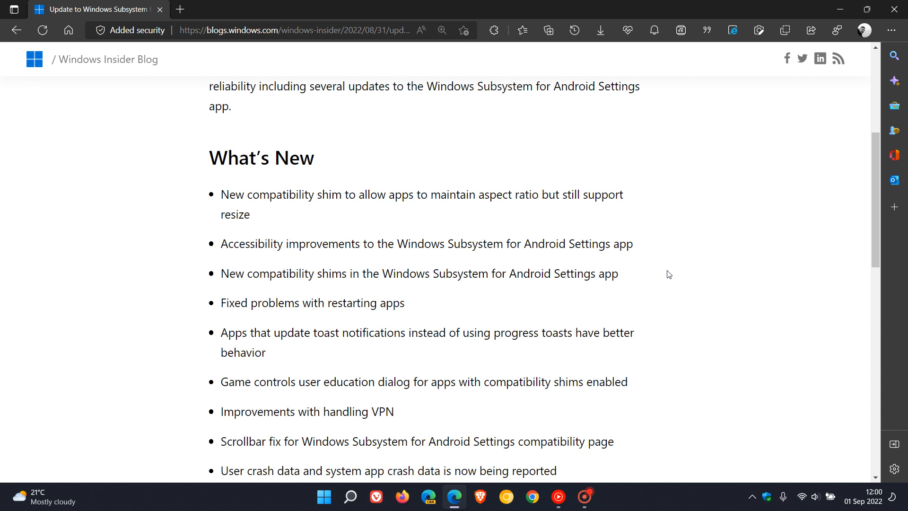
{"action": "mouse_move", "coordinate": [660, 280]}
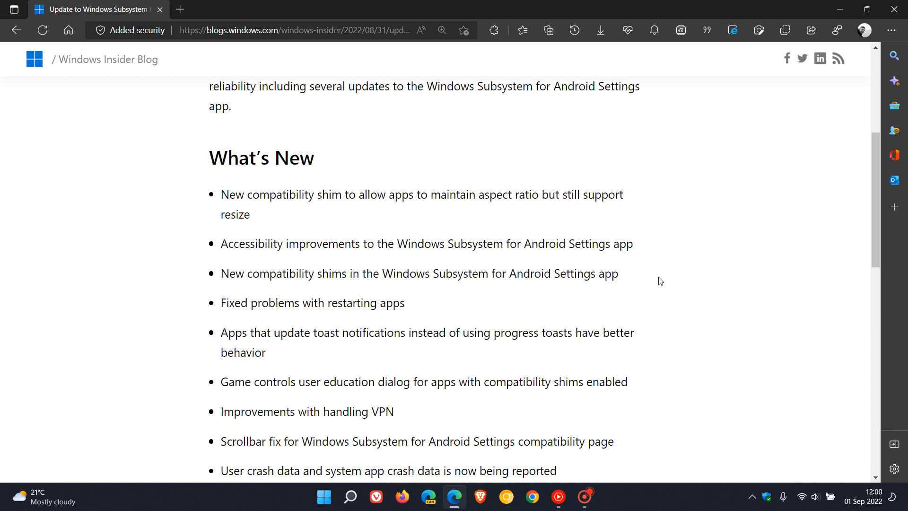
{"action": "mouse_move", "coordinate": [660, 268]}
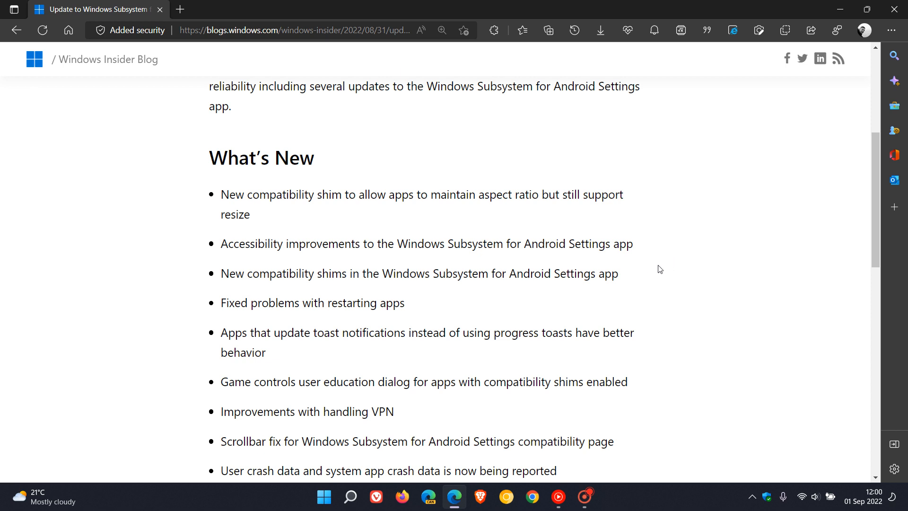
{"action": "mouse_move", "coordinate": [477, 303]}
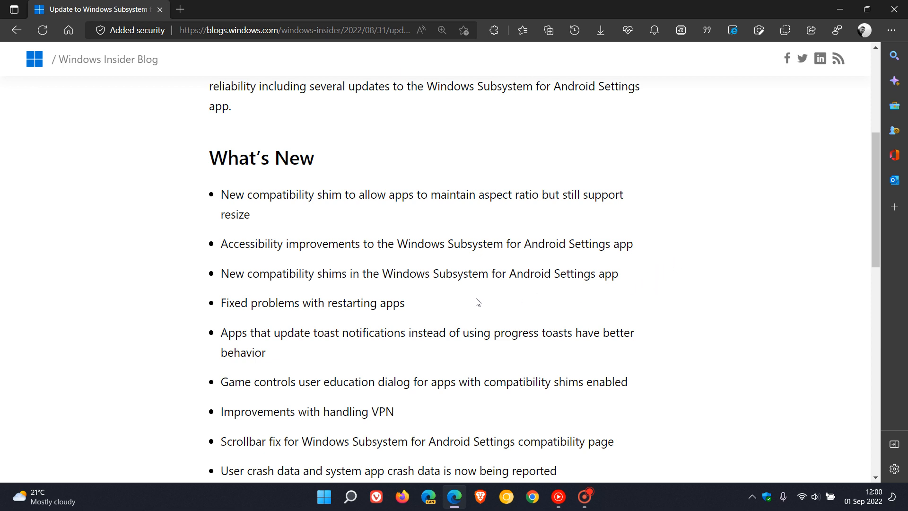
{"action": "mouse_move", "coordinate": [783, 296]}
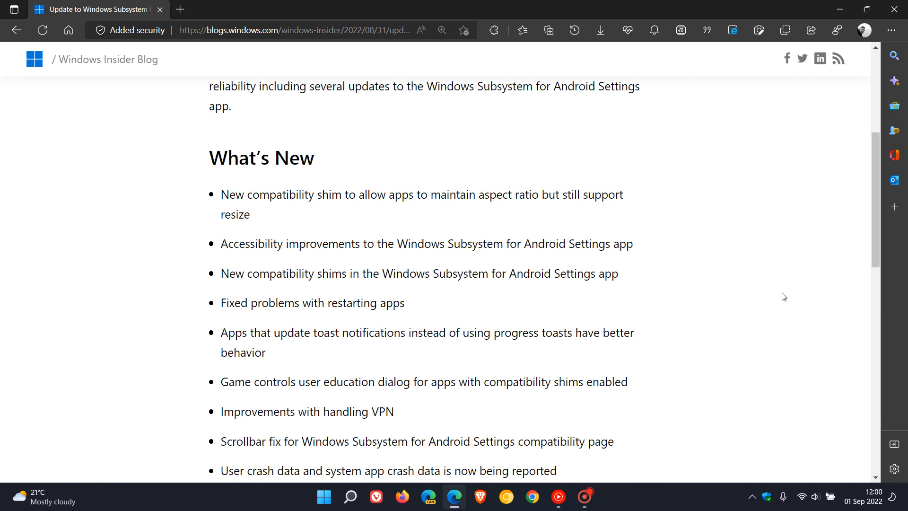
{"action": "scroll", "scroll_direction": "down", "scroll_amount": 3}
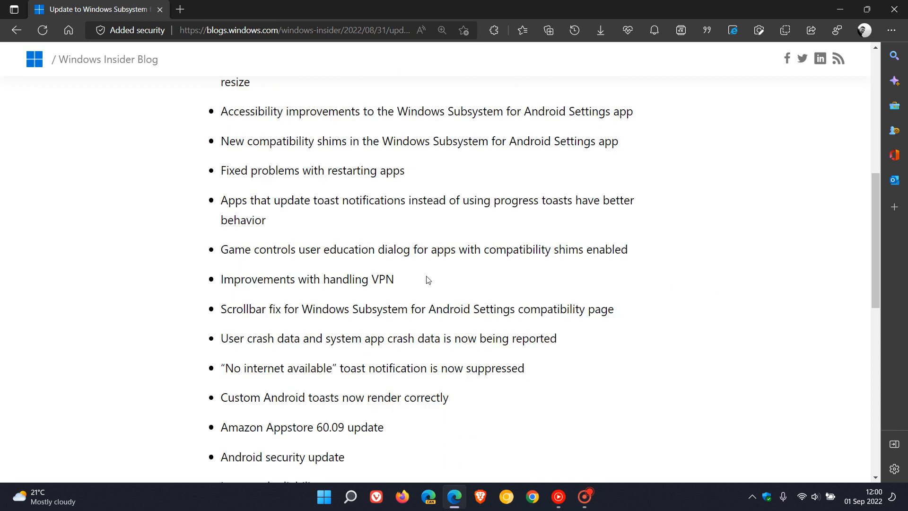
{"action": "mouse_move", "coordinate": [424, 284]}
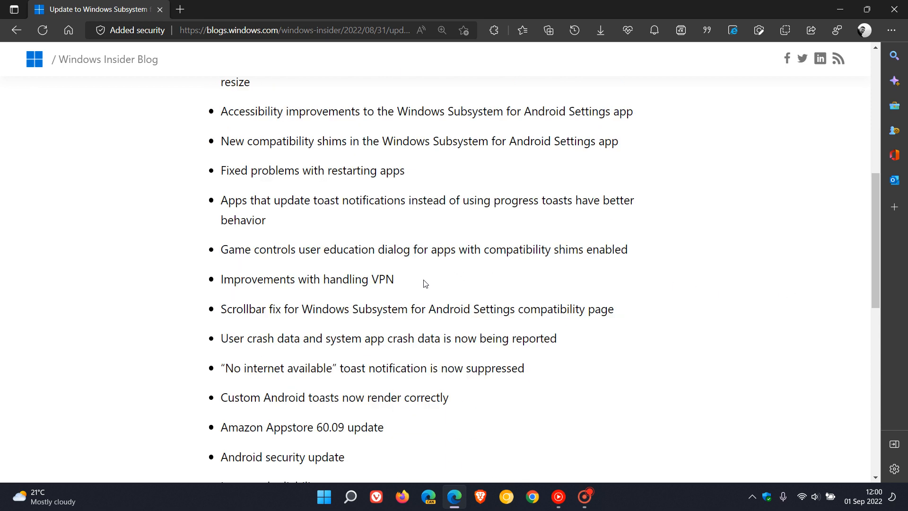
{"action": "mouse_move", "coordinate": [670, 312]}
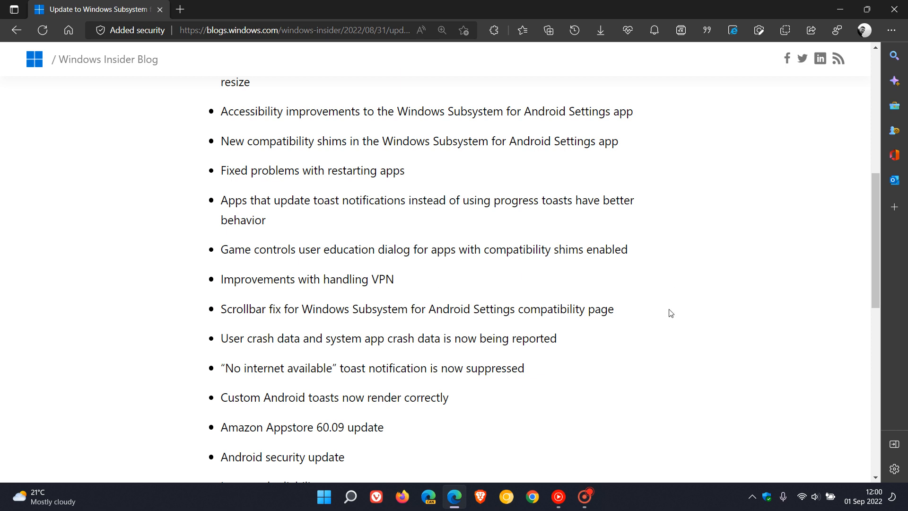
{"action": "mouse_move", "coordinate": [654, 318]}
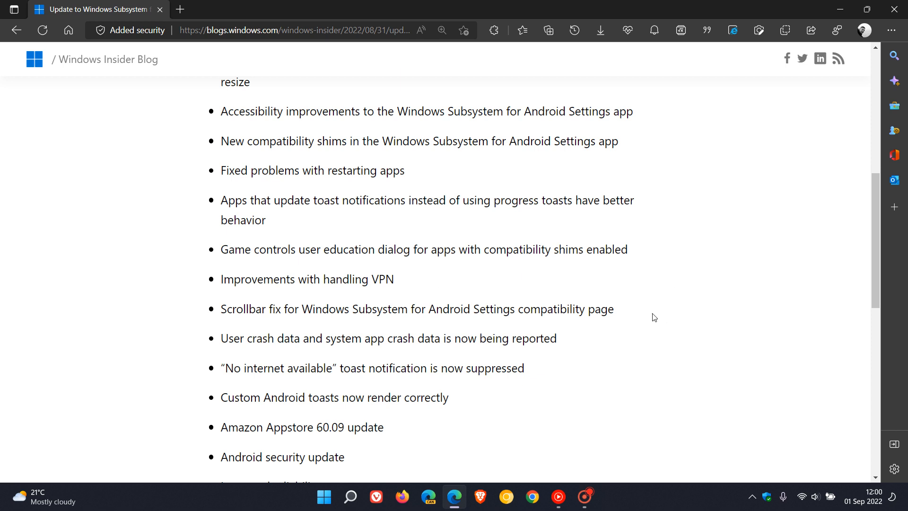
{"action": "mouse_move", "coordinate": [642, 309]}
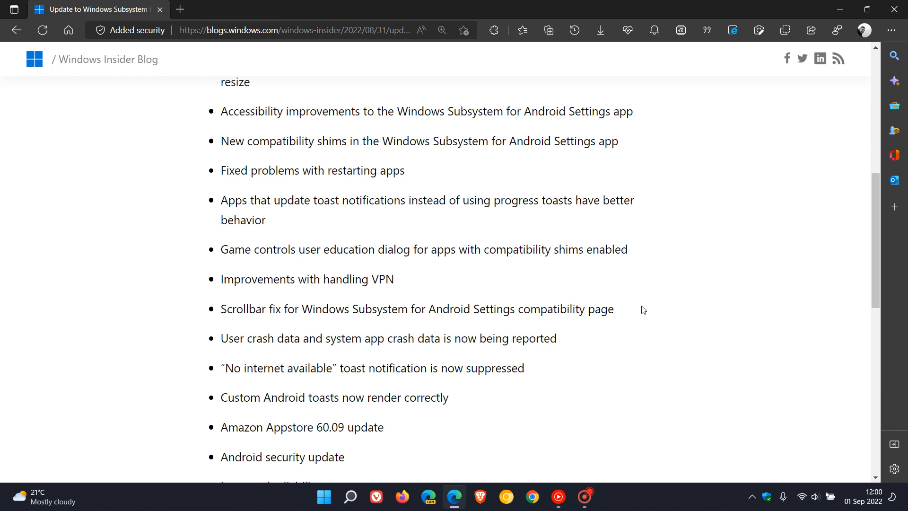
{"action": "mouse_move", "coordinate": [642, 312]}
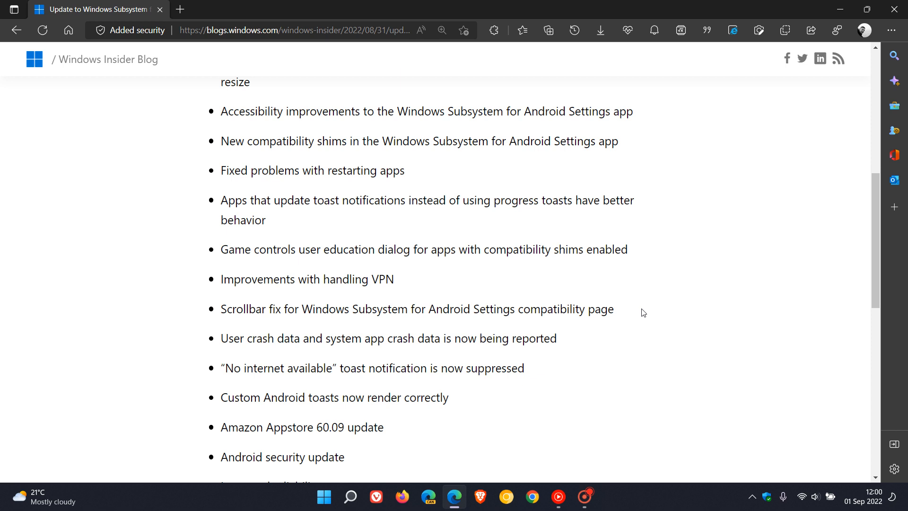
{"action": "mouse_move", "coordinate": [585, 375]}
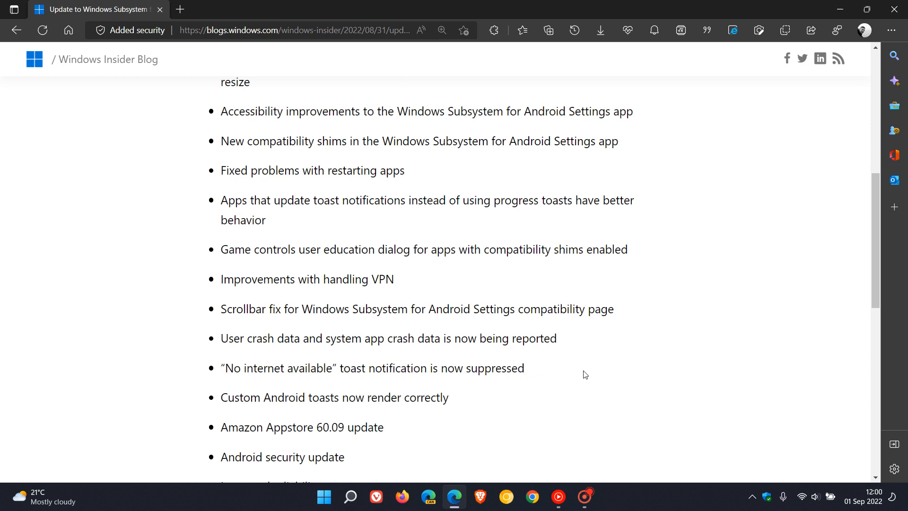
{"action": "mouse_move", "coordinate": [575, 371]}
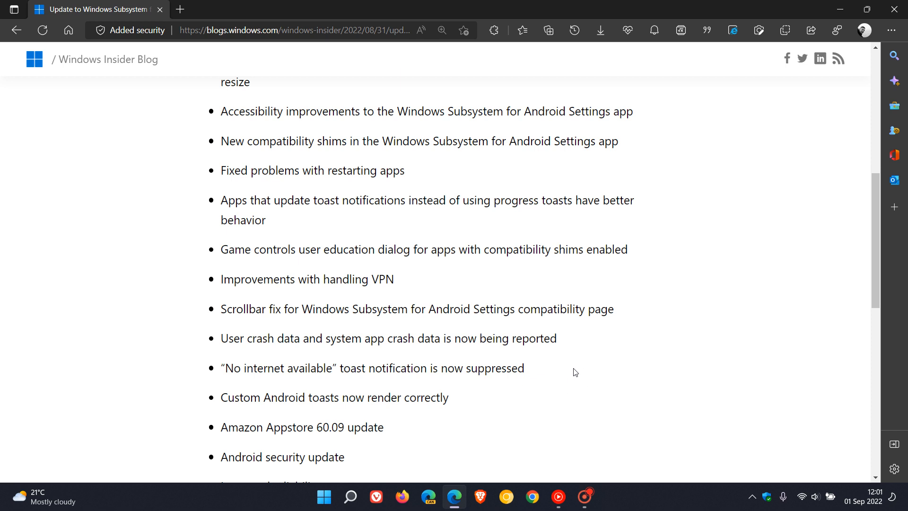
Scroll to the list's final Improved reliability item above the Giving feedback heading.
{"action": "scroll", "scroll_direction": "down", "scroll_amount": 3}
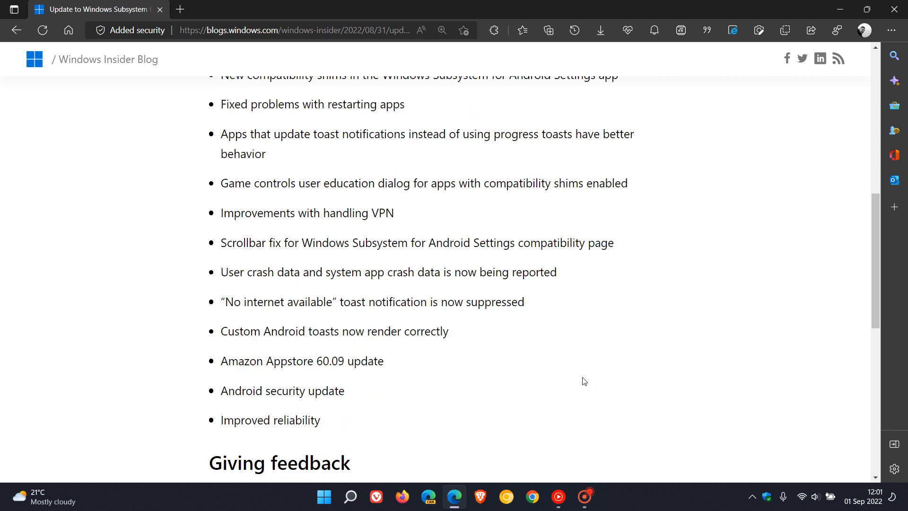
Scroll to the Giving feedback paragraph with its Feedback Hub and Troubleshooting link.
{"action": "scroll", "scroll_direction": "down", "scroll_amount": 3}
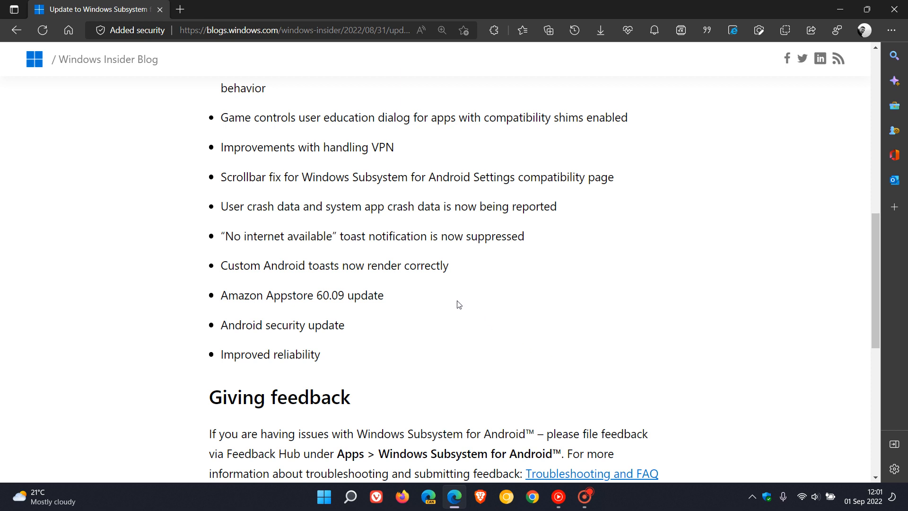
{"action": "mouse_move", "coordinate": [414, 297]}
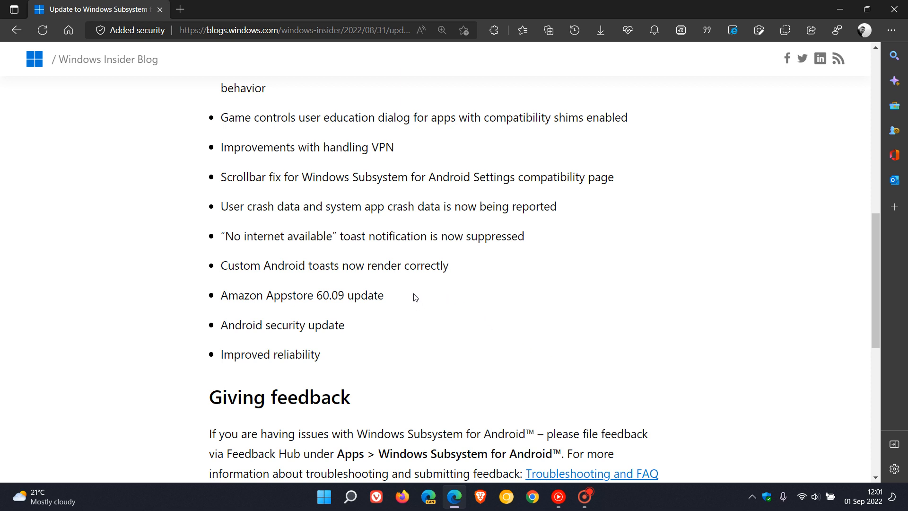
{"action": "mouse_move", "coordinate": [407, 302]}
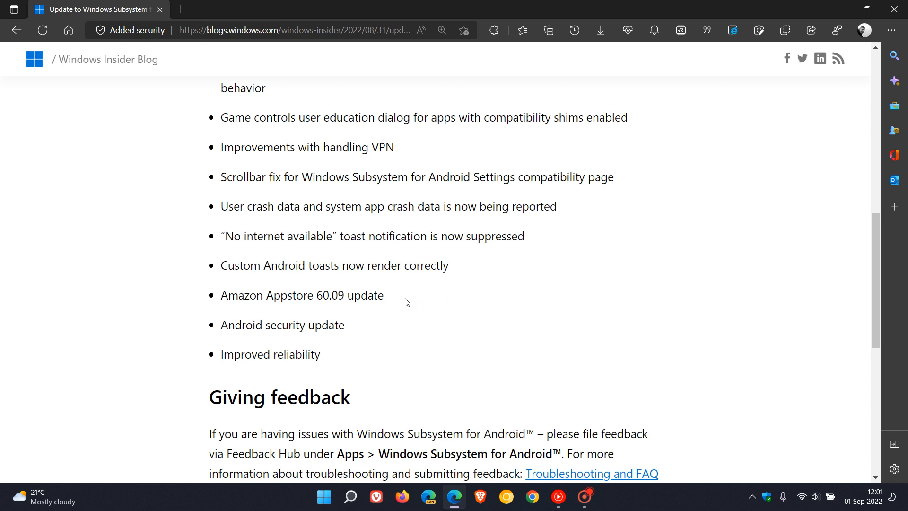
{"action": "mouse_move", "coordinate": [361, 330]}
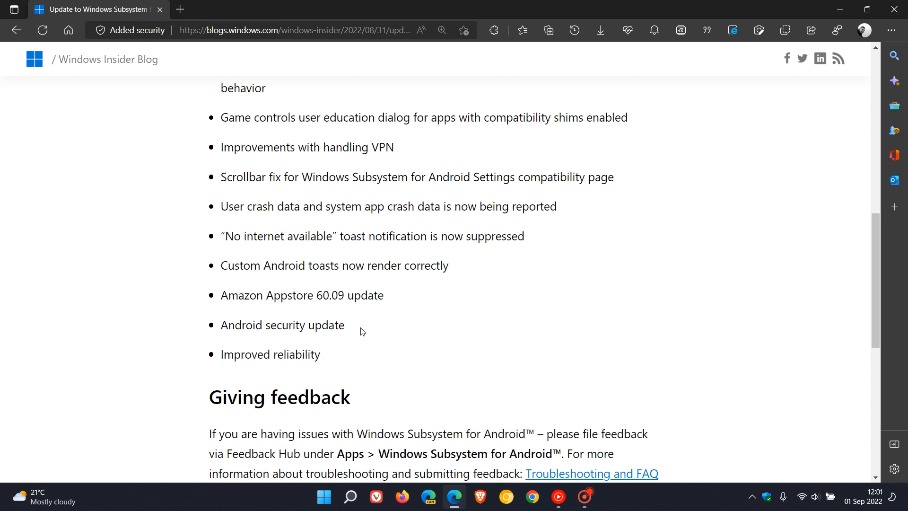
{"action": "mouse_move", "coordinate": [351, 358]}
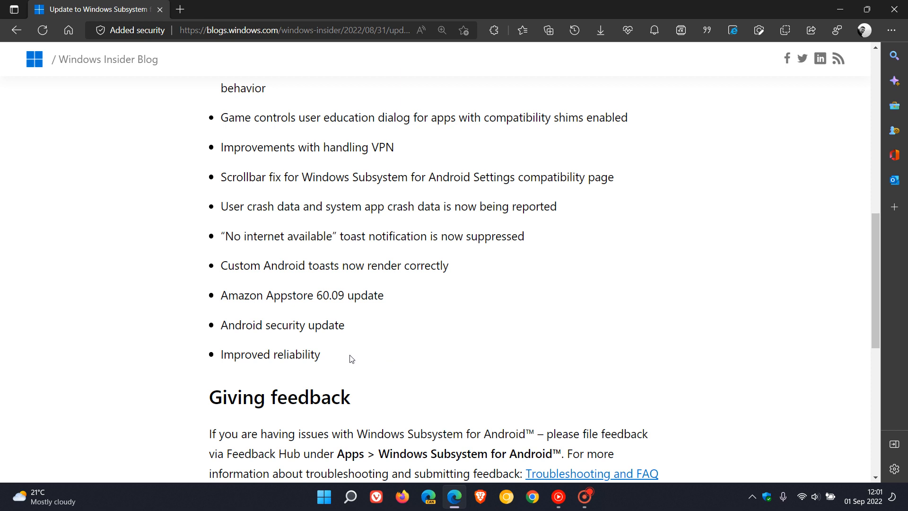
Scroll back up to the post title, author and August 31, 2022 date.
{"action": "scroll", "scroll_direction": "up", "scroll_amount": 3}
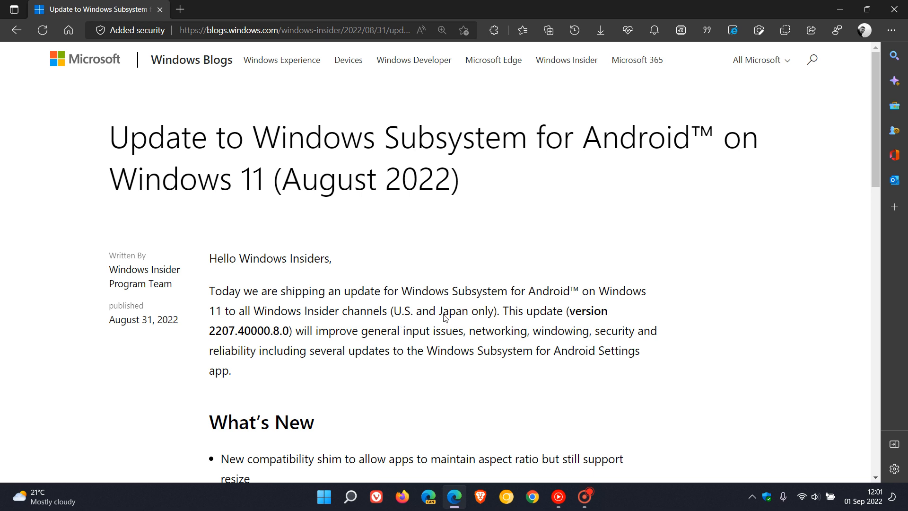
{"action": "mouse_move", "coordinate": [725, 303]}
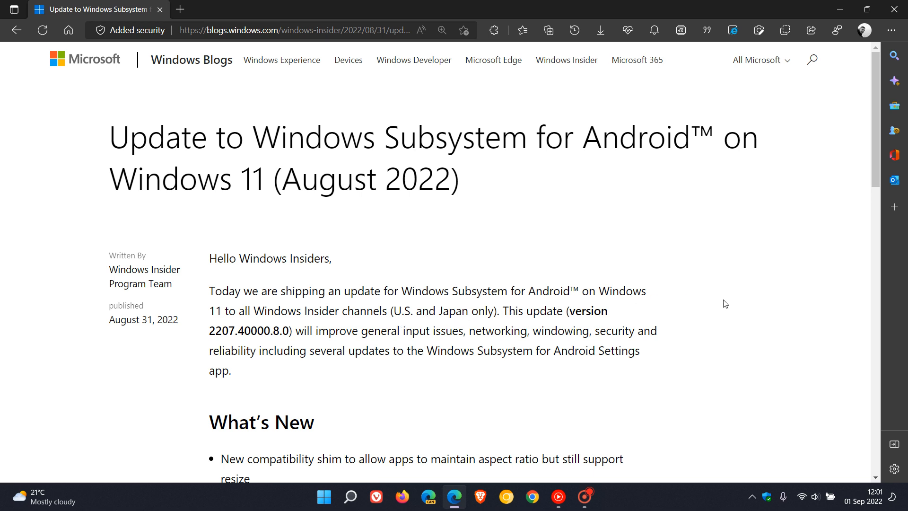
{"action": "mouse_move", "coordinate": [766, 343]}
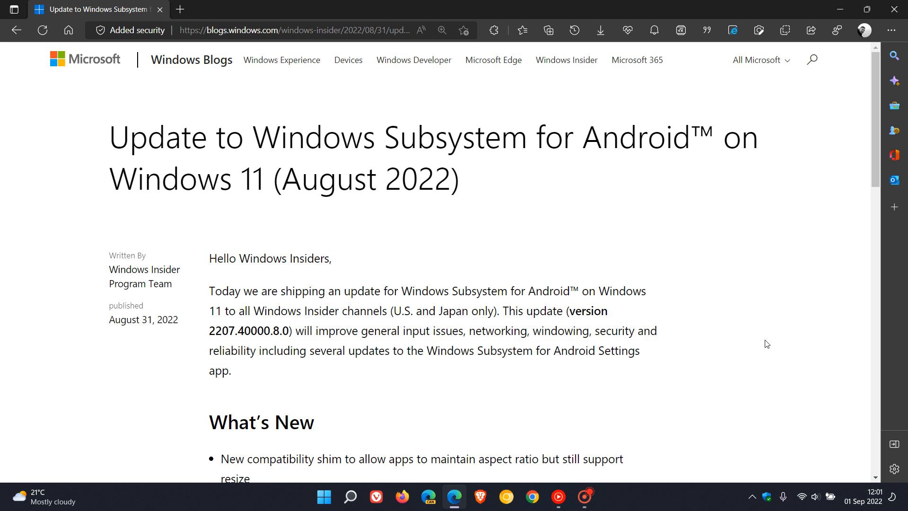
{"action": "mouse_move", "coordinate": [849, 37]}
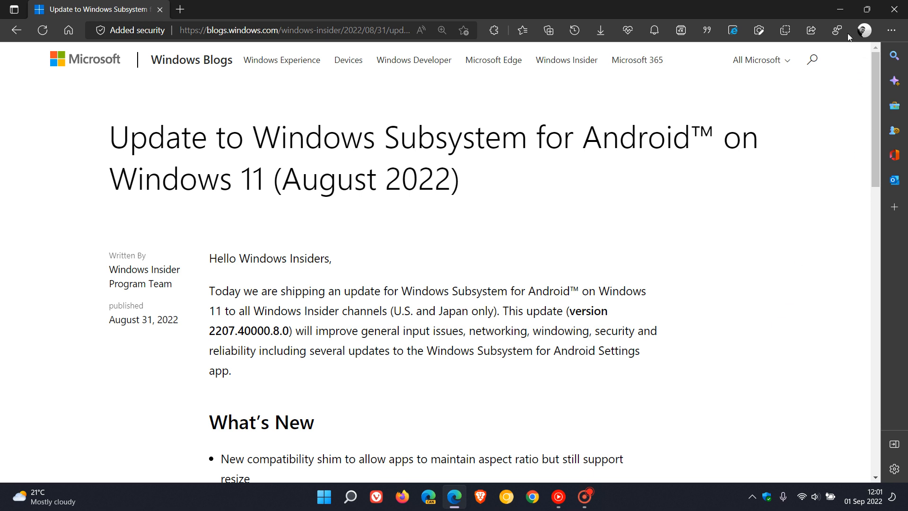